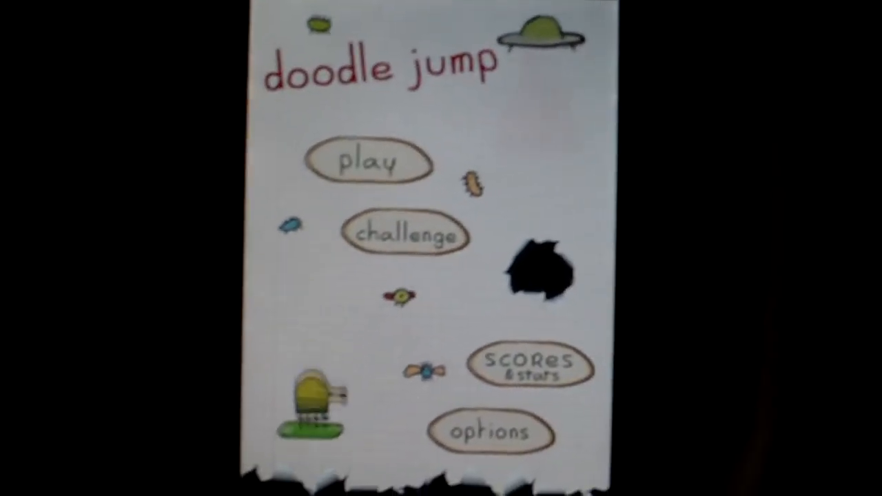
# Step: Tap Play on the main menu to begin a new game at score 0
pyautogui.click(370, 162)
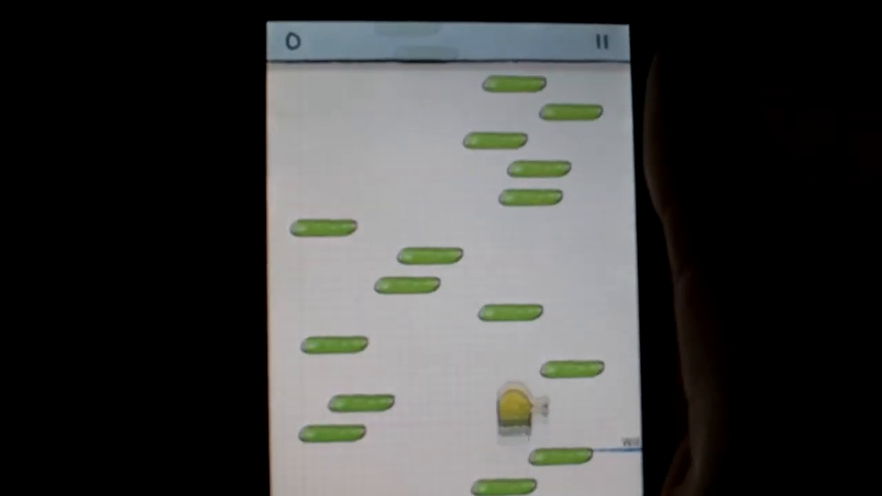